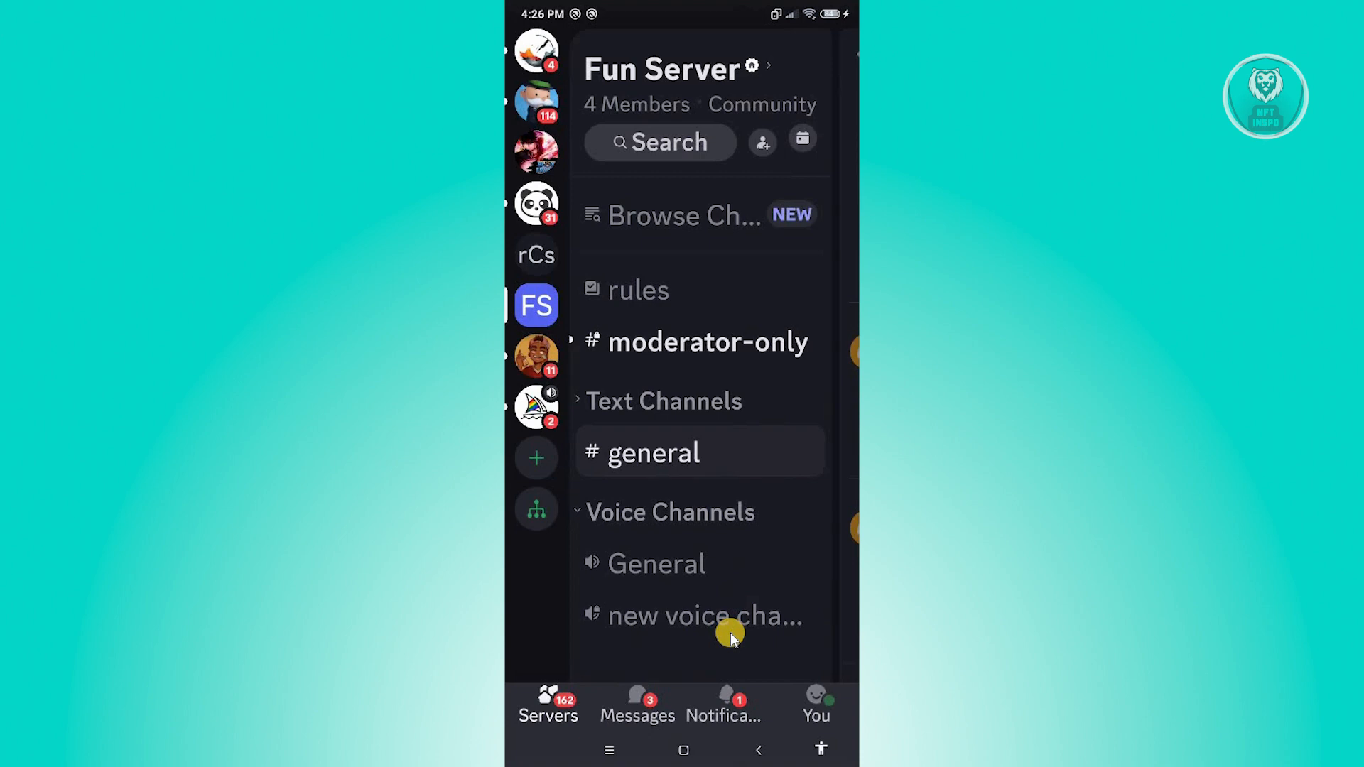
Step: Open Discord's Settings screen from the profile tab's settings gear
click(816, 708)
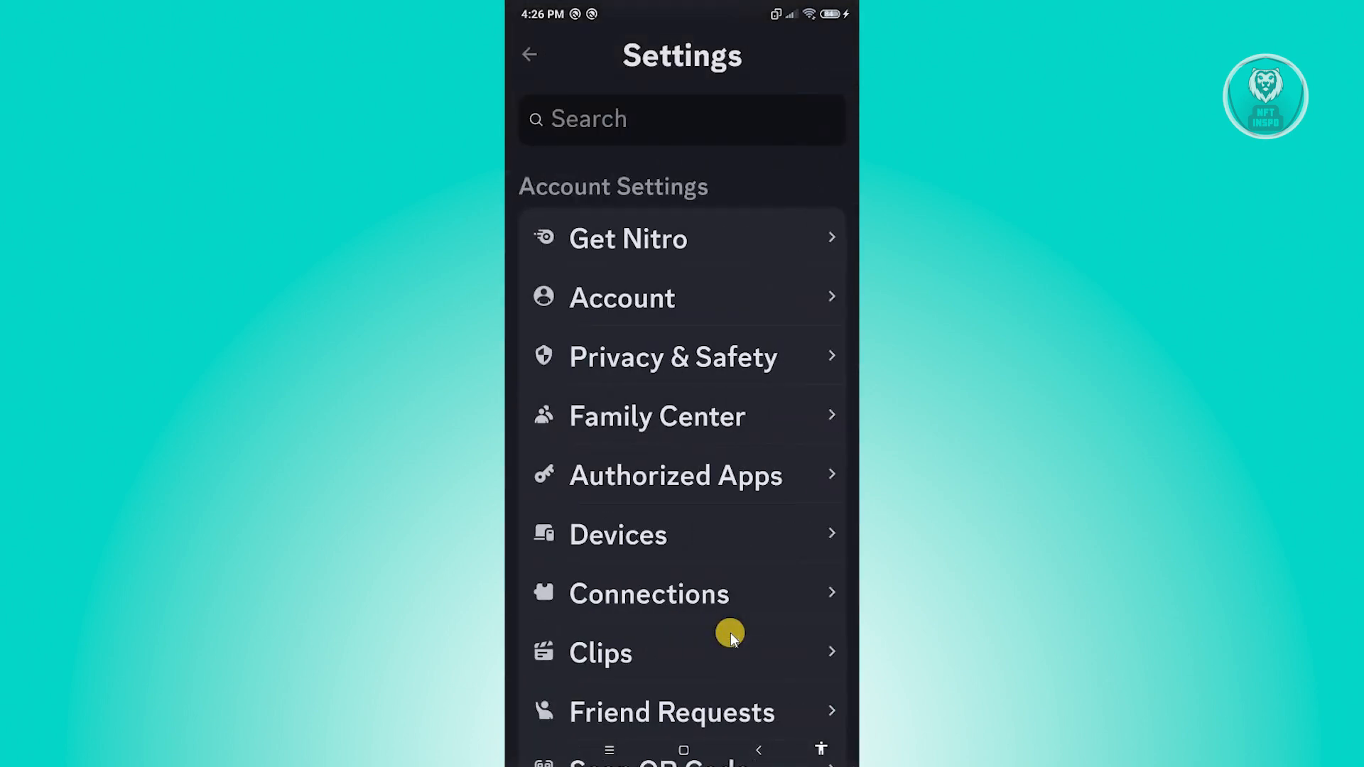
scroll(down, 3)
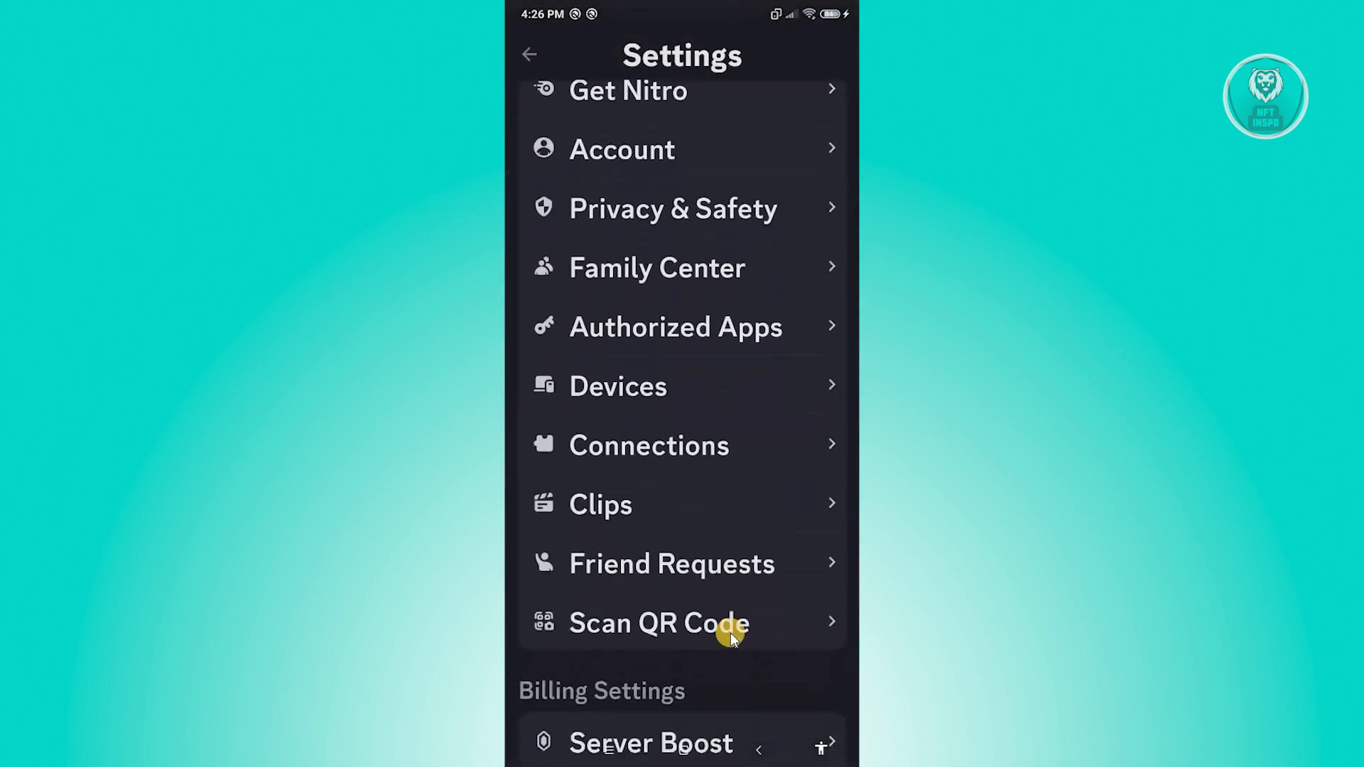
scroll(down, 3)
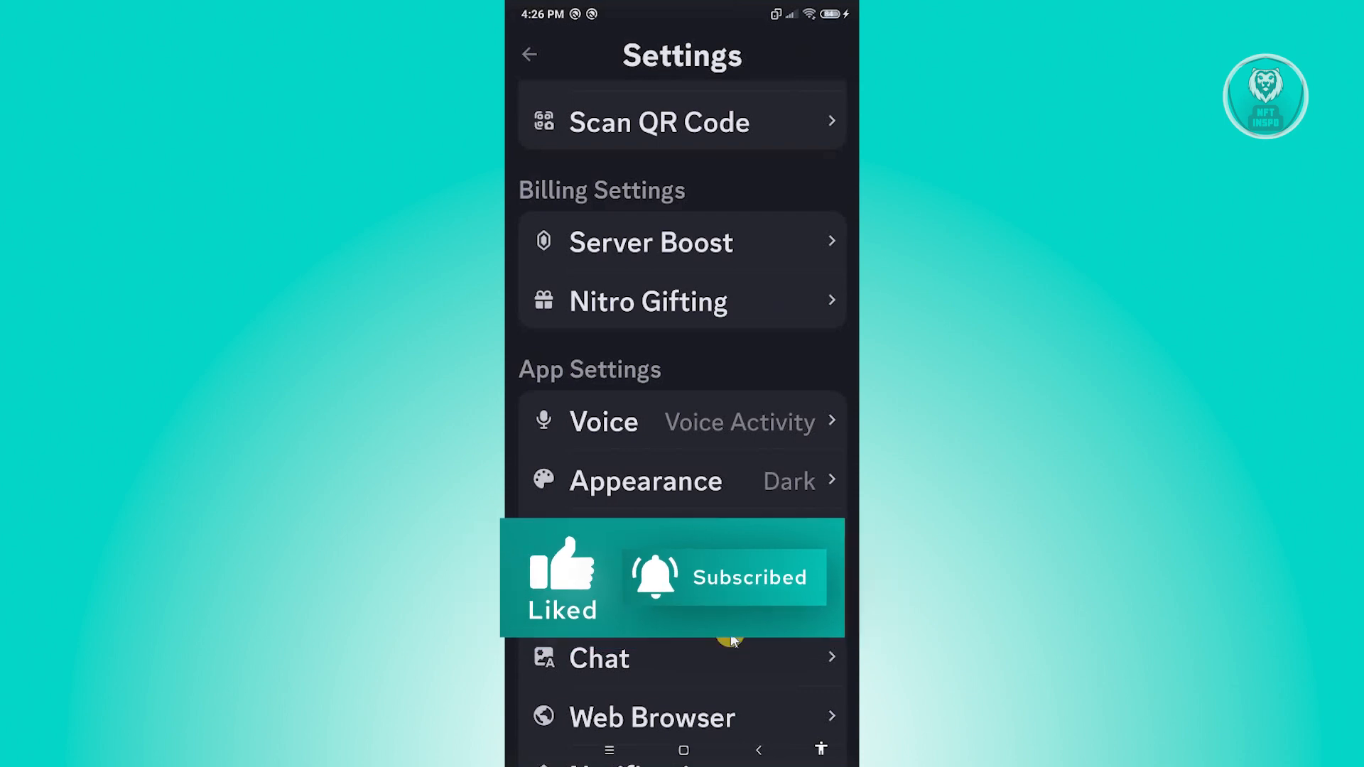
Step: Open Appearance settings and scroll down to the Zoom level slider at 800%
click(645, 481)
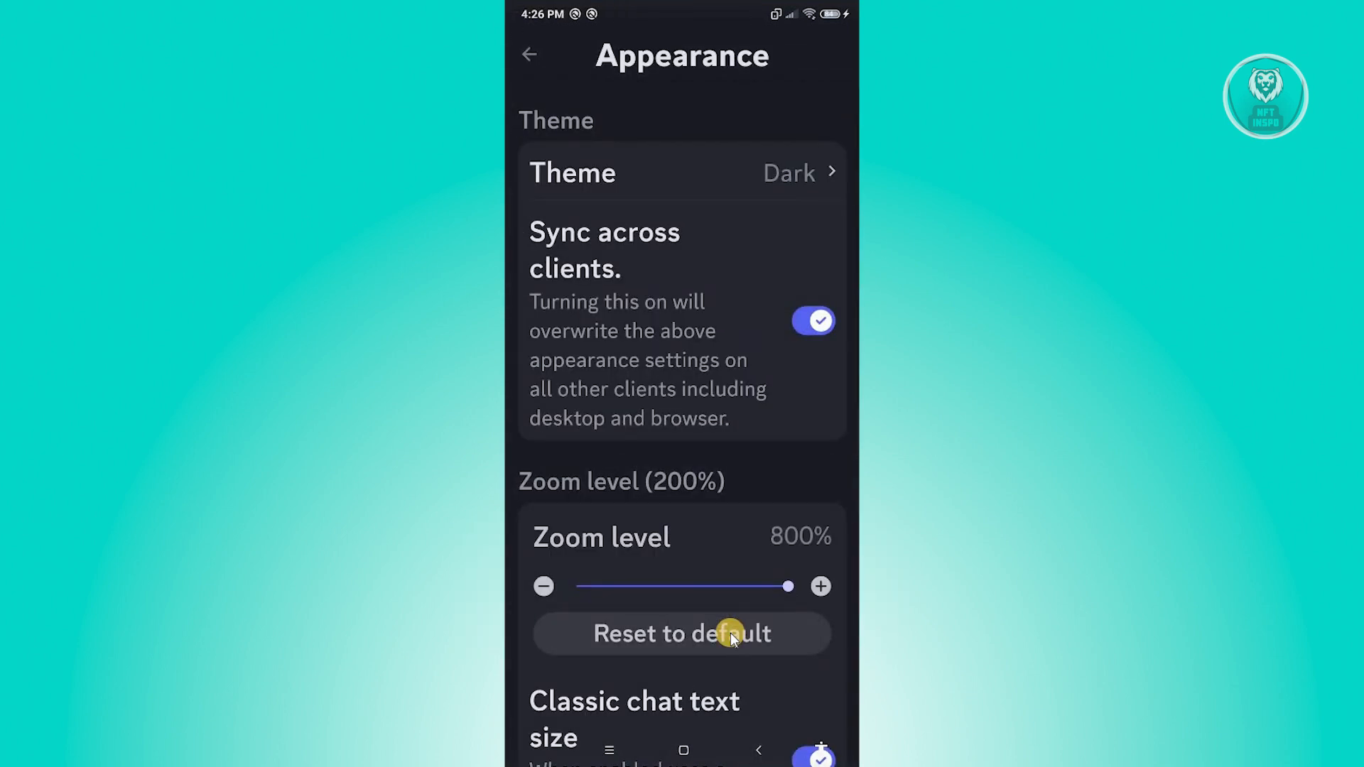
scroll(down, 3)
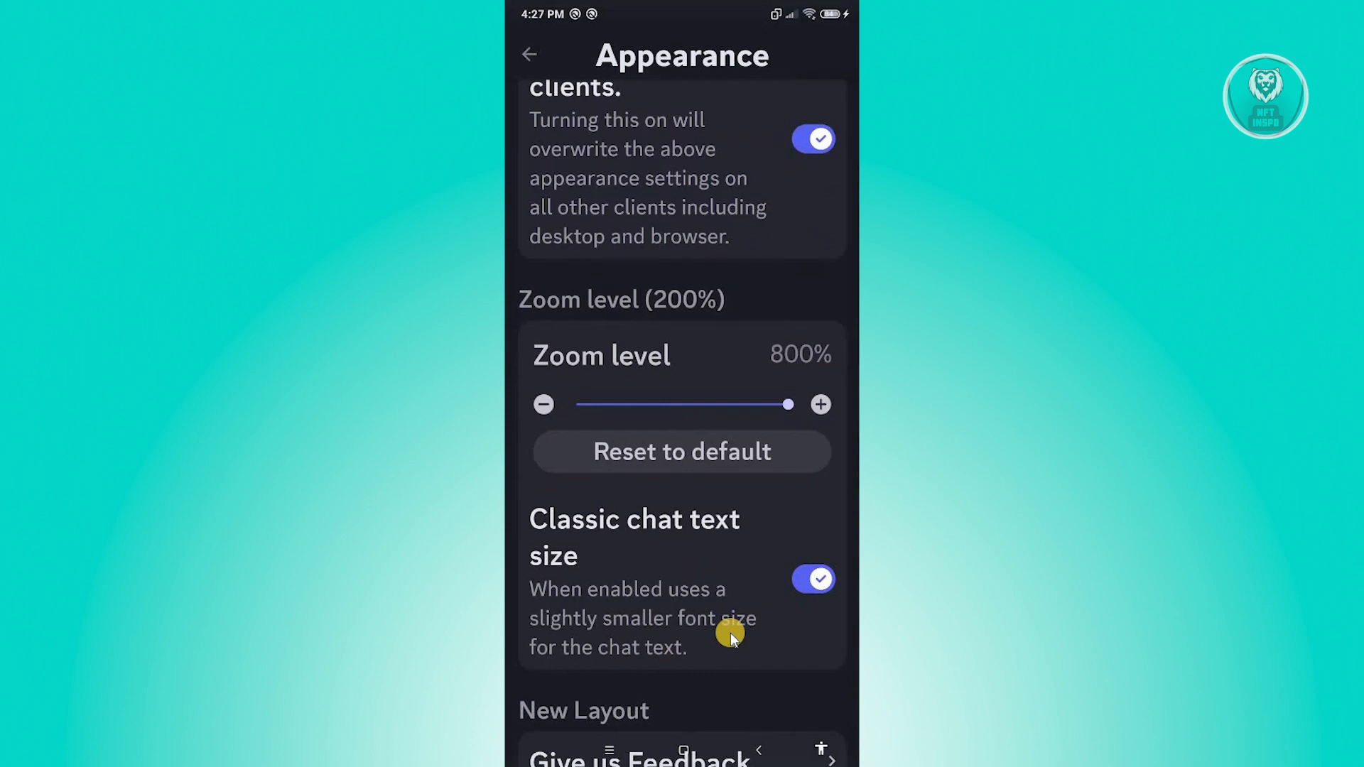
scroll(down, 3)
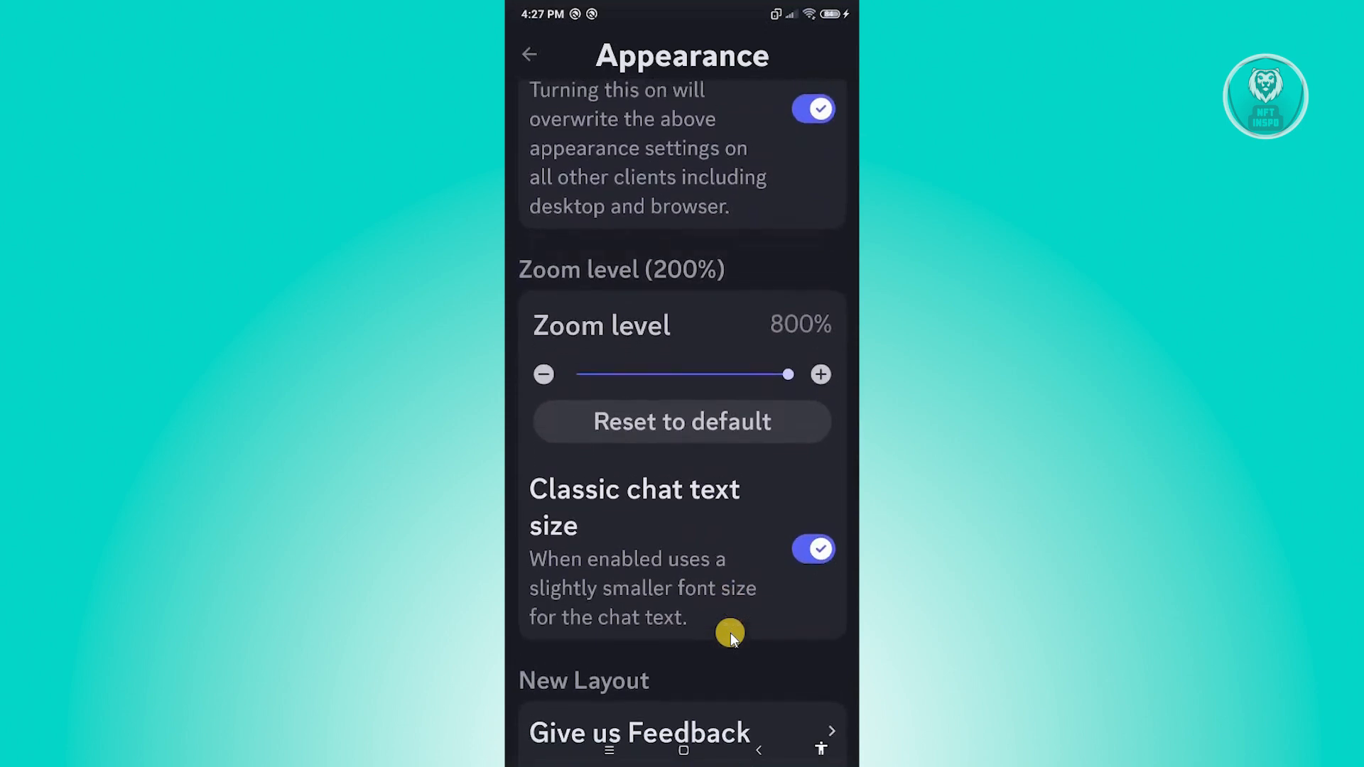
Step: Drag the Zoom level slider down from 800% to 300%
drag(766, 374, 630, 374)
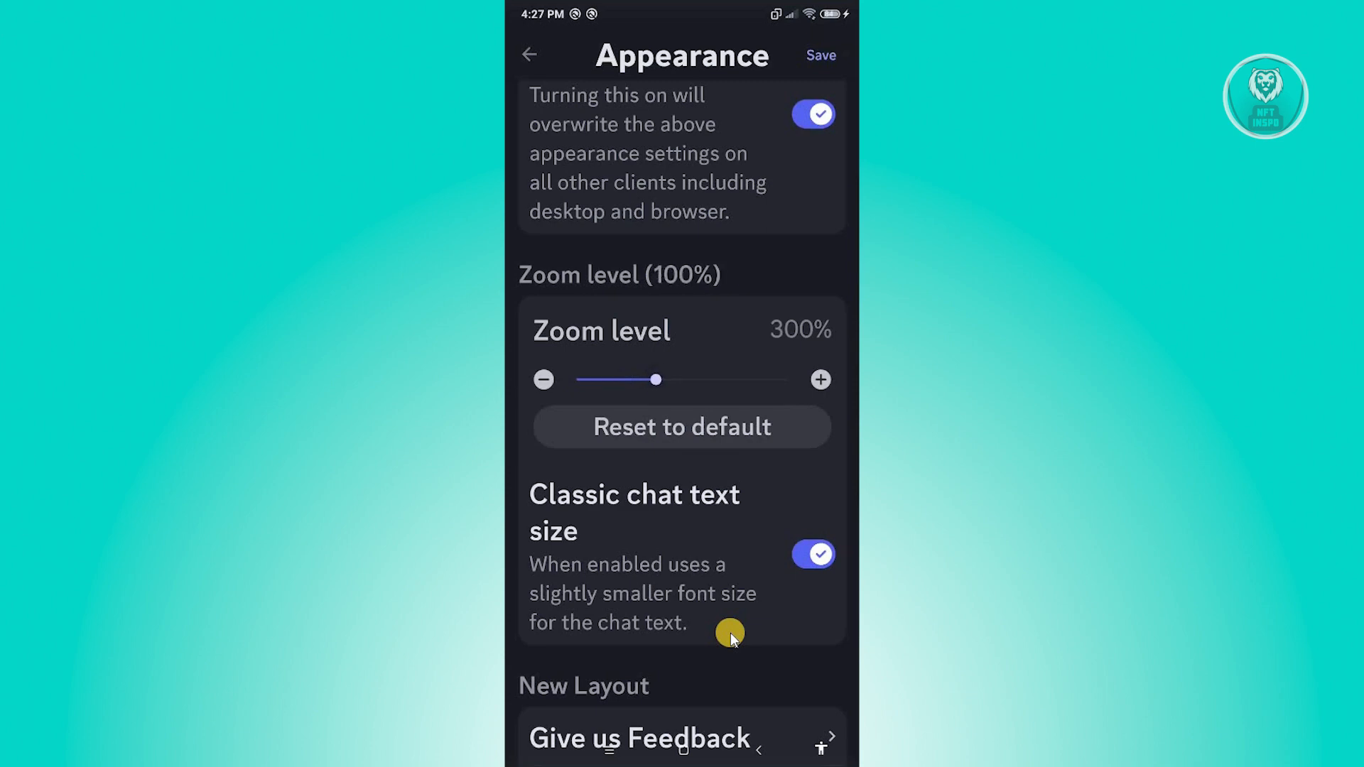
scroll(down, 3)
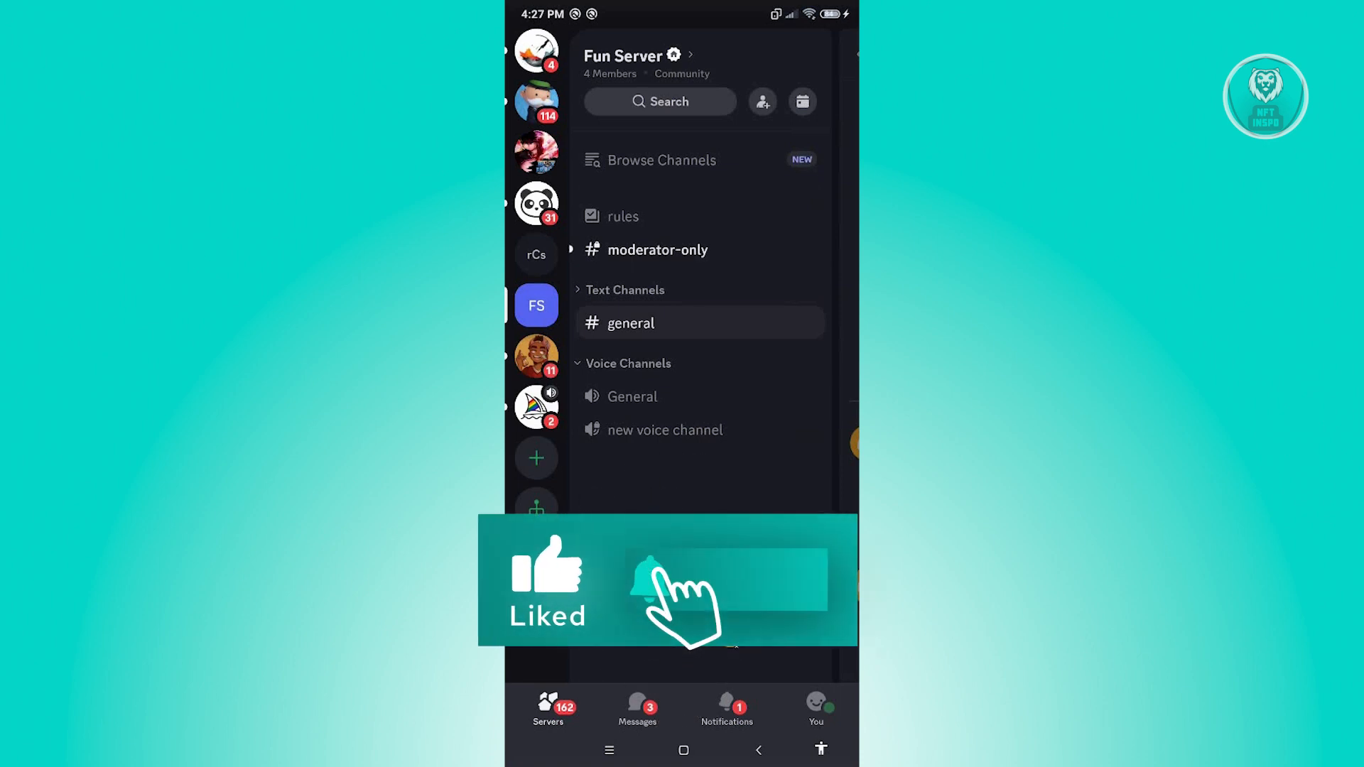
Step: Save the 300% zoom change and return to the Fun Server channel list
click(650, 580)
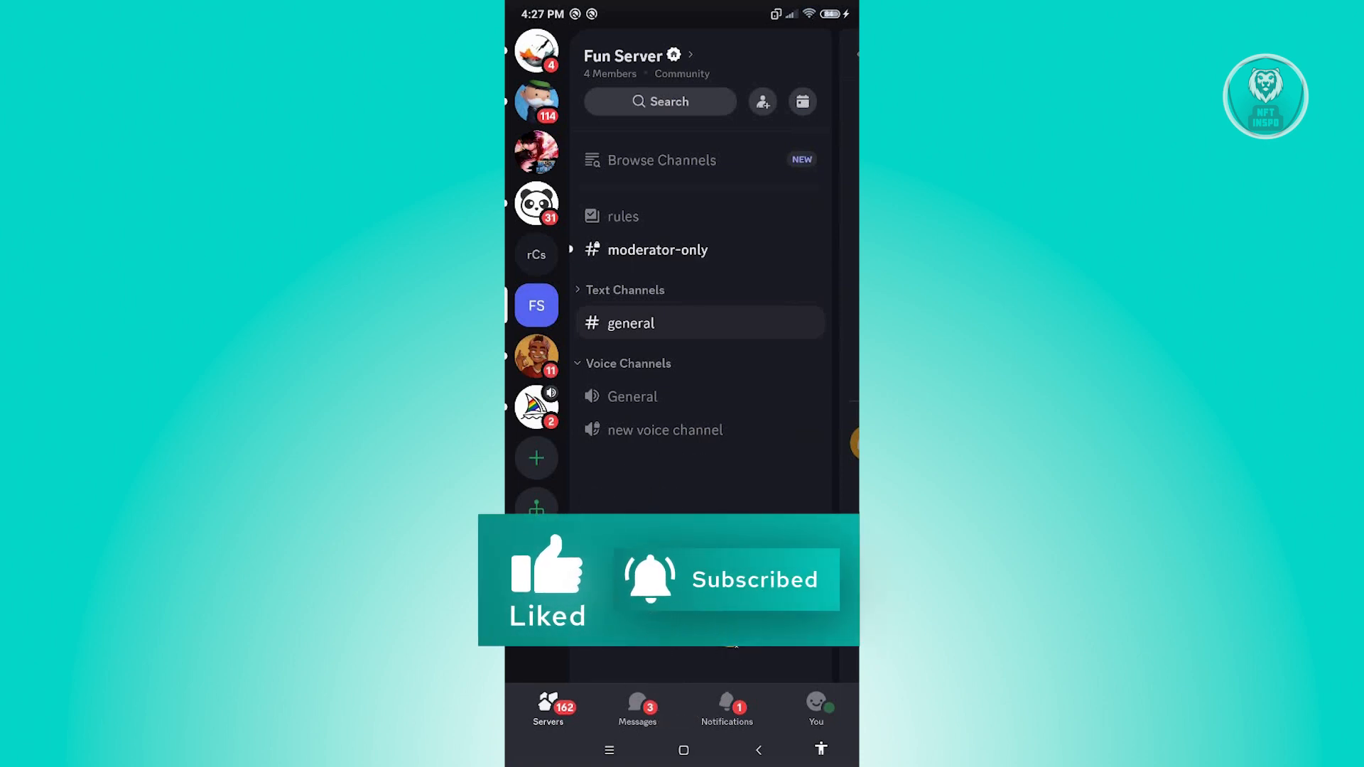